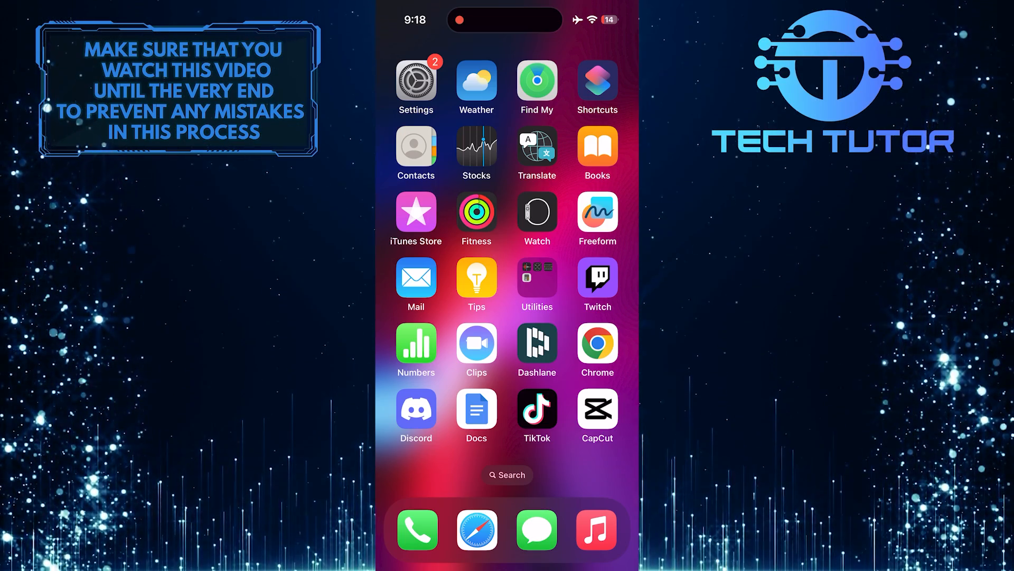
Launch Settings from the home screen and scroll the main list down toward General
left_click(415, 81)
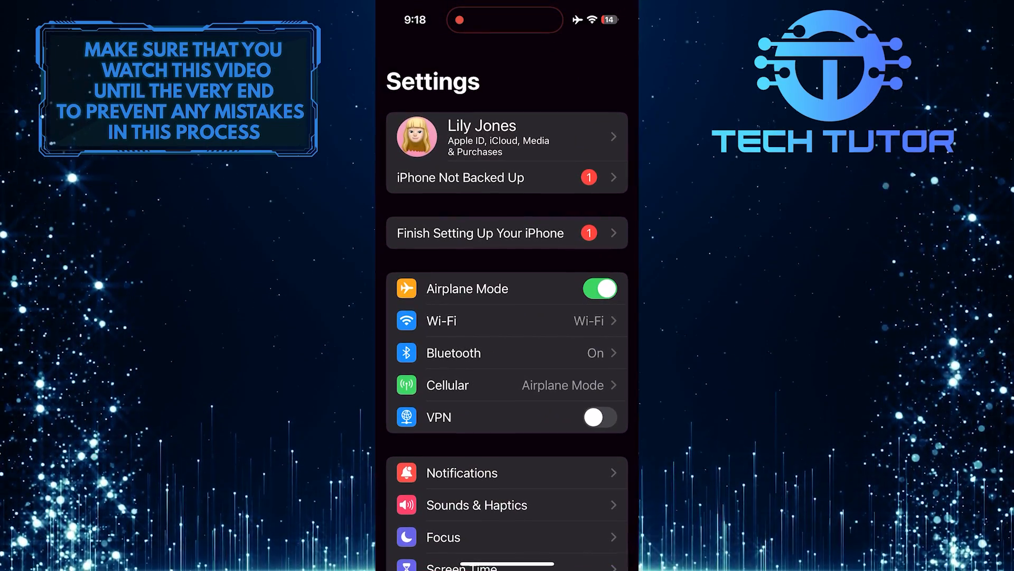
scroll("down", 3)
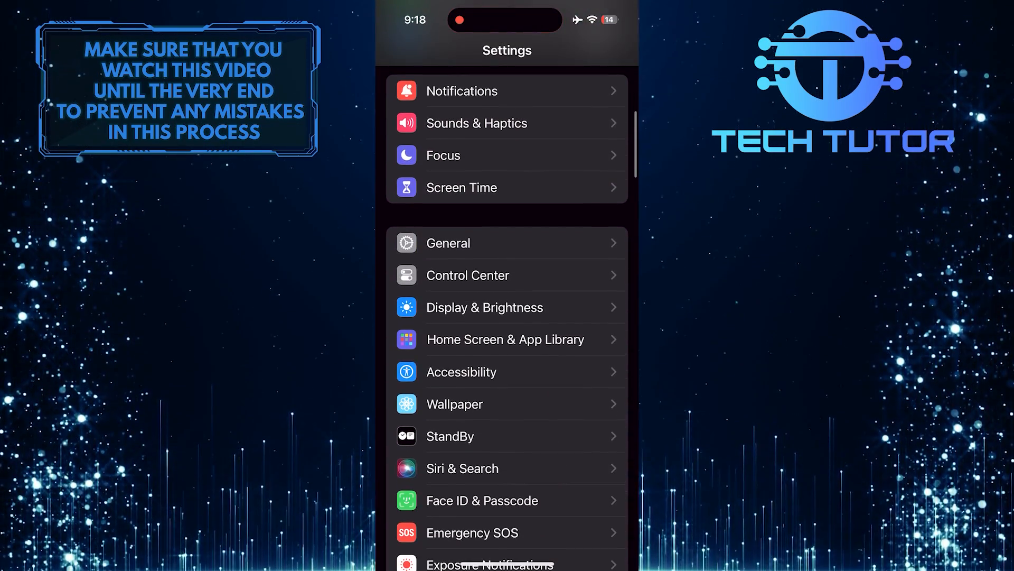
left_click(447, 243)
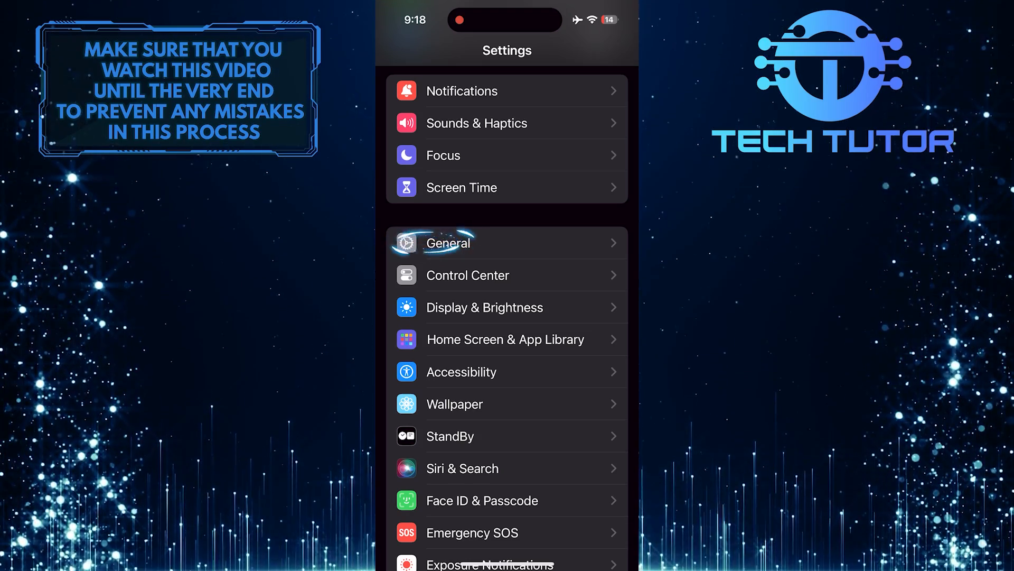
Enter General and scroll down to reveal iPhone Storage and the reset options
left_click(448, 242)
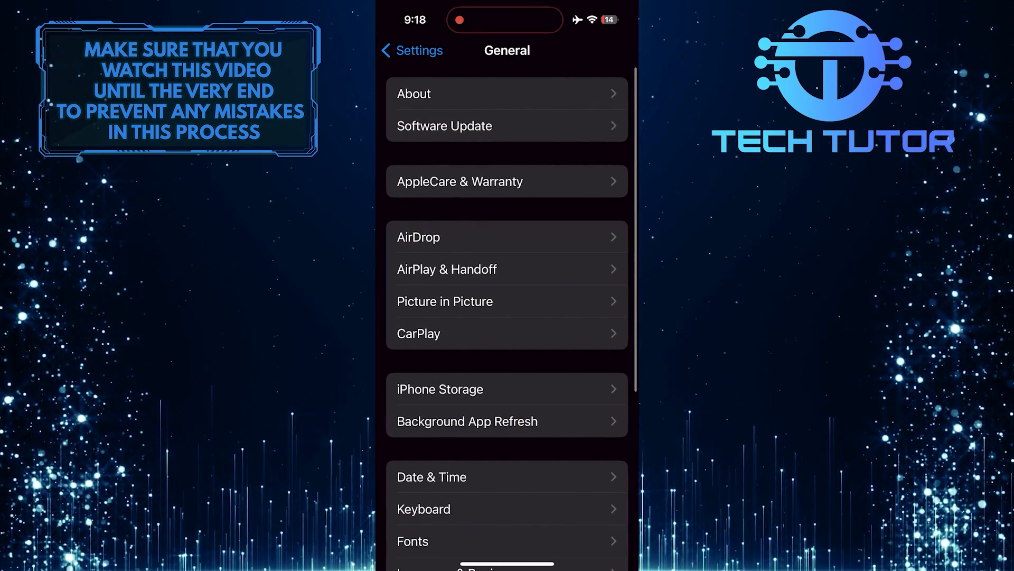
scroll("down", 3)
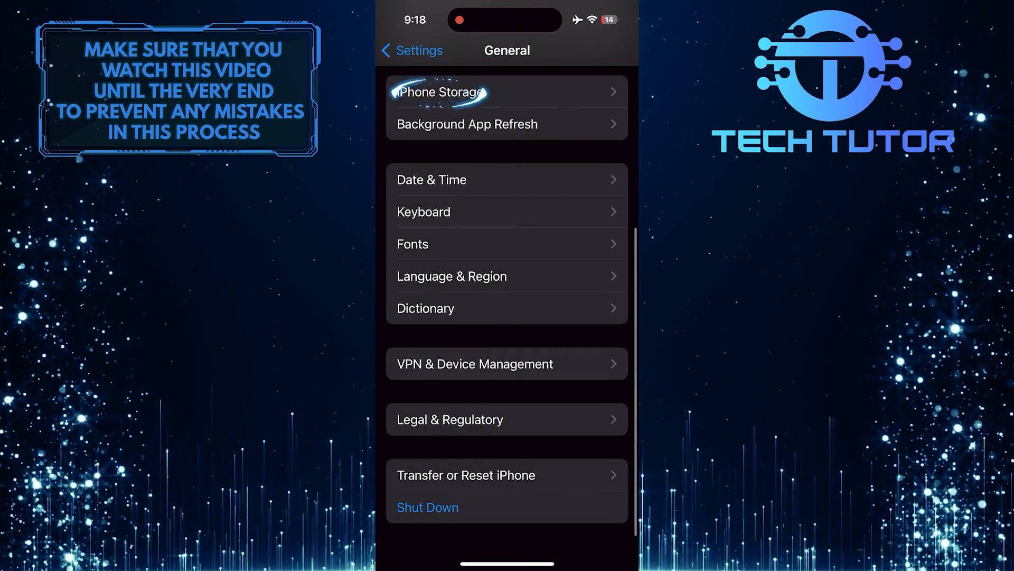
In iPhone Storage, offload Instagram and confirm, keeping its 816.6 MB of data
left_click(440, 92)
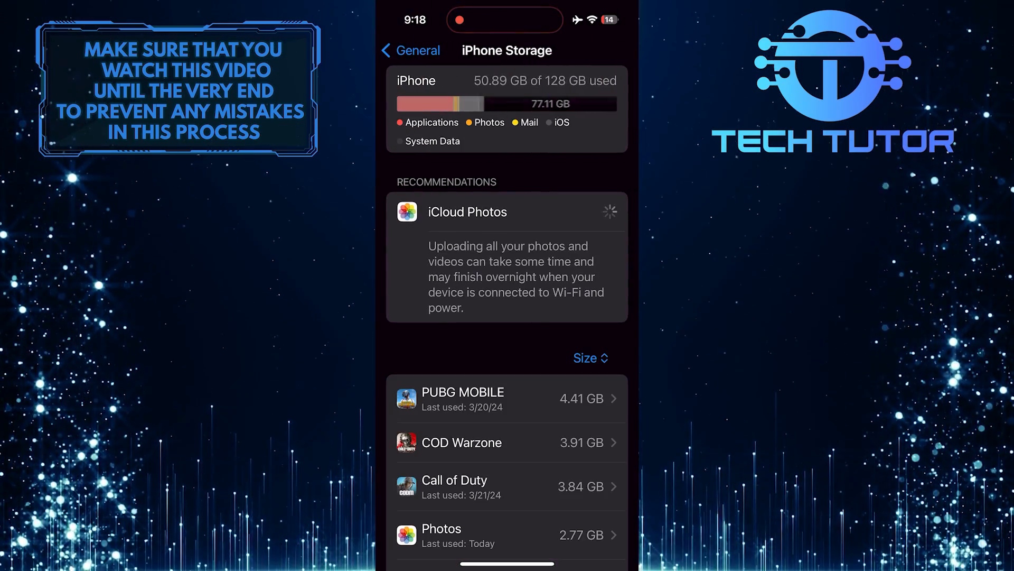
scroll("down", 3)
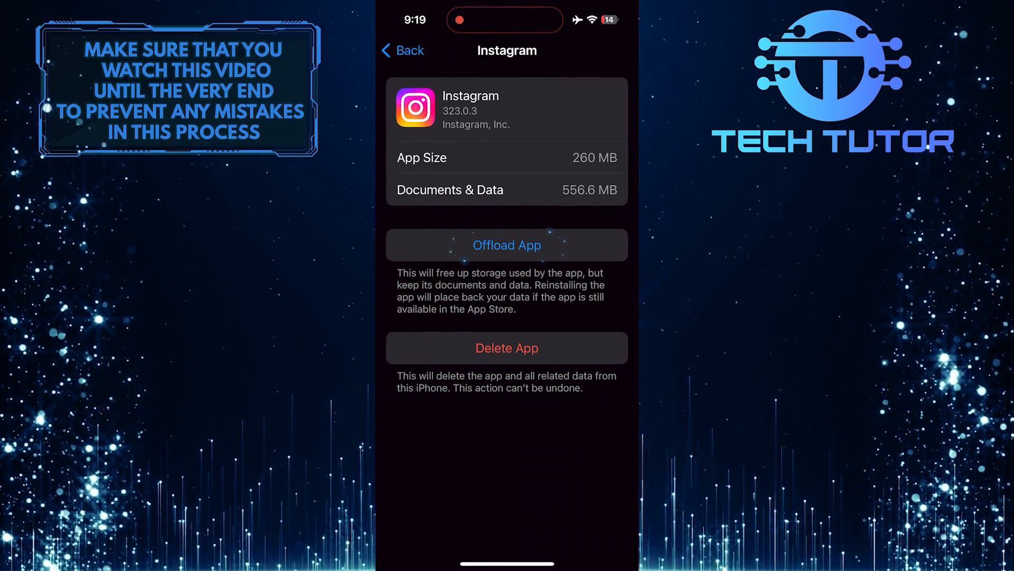
left_click(507, 245)
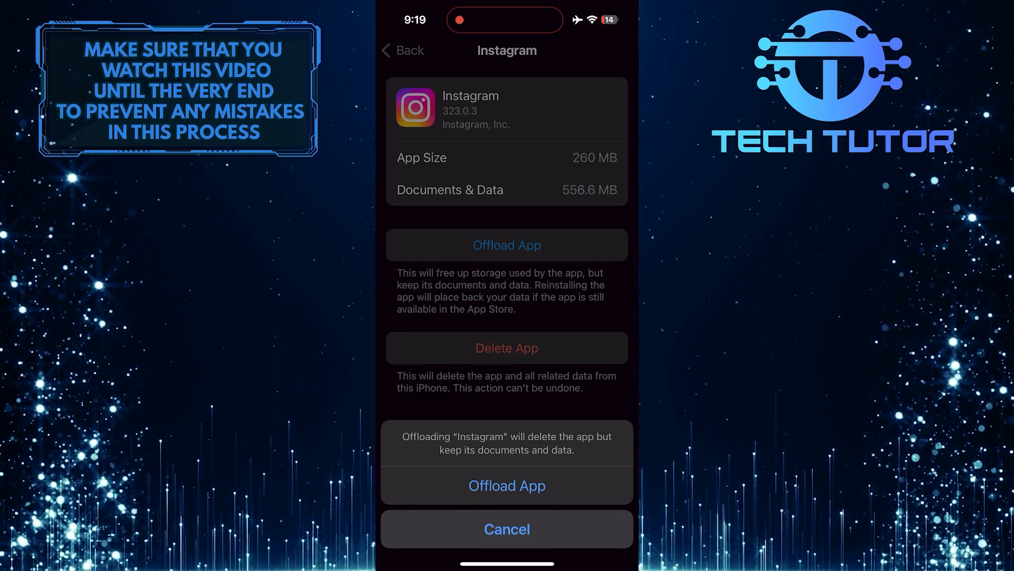
left_click(506, 485)
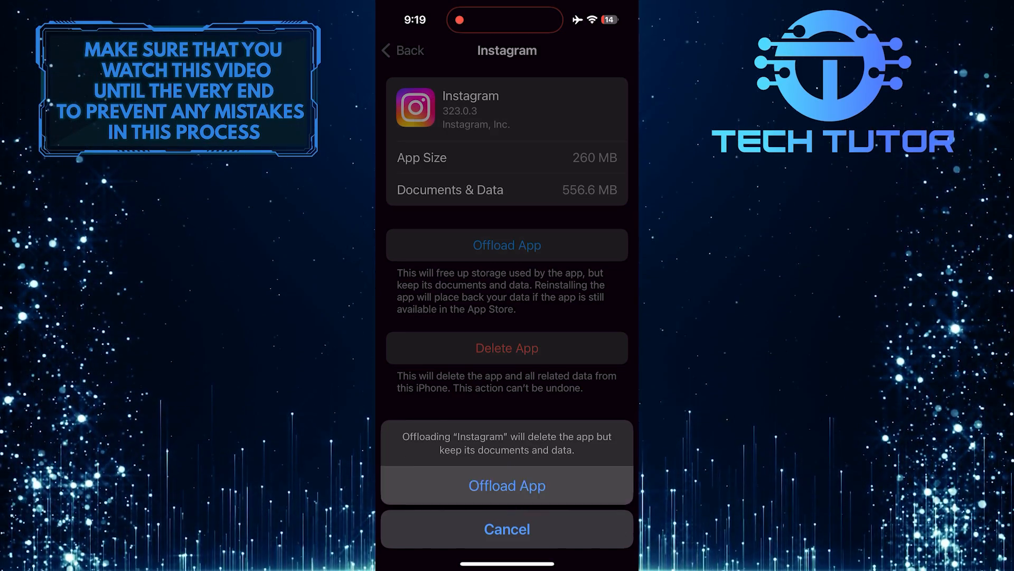
left_click(507, 485)
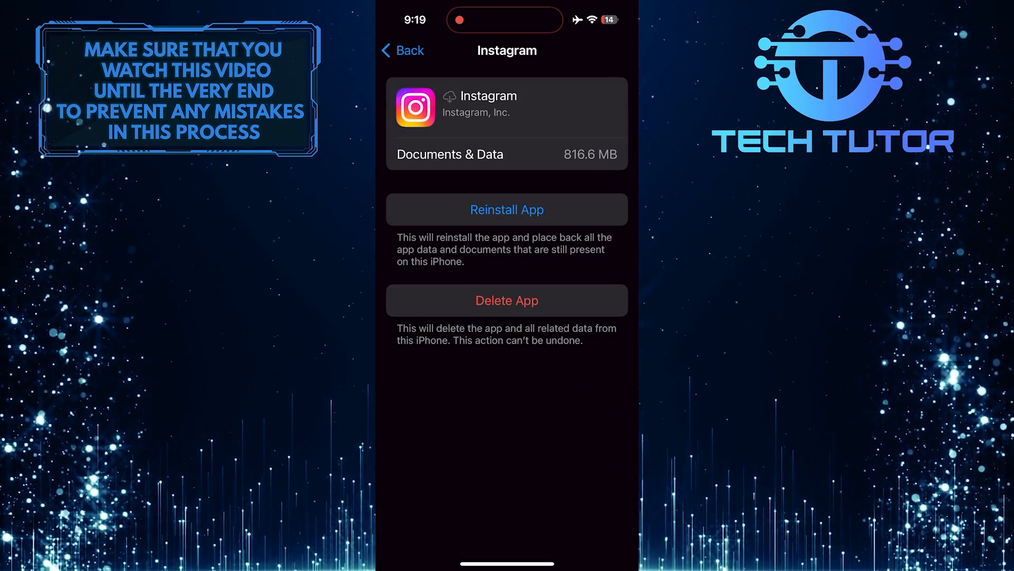
Reinstall Instagram from its storage page, restoring version 323.0.3 at 260 MB
left_click(507, 209)
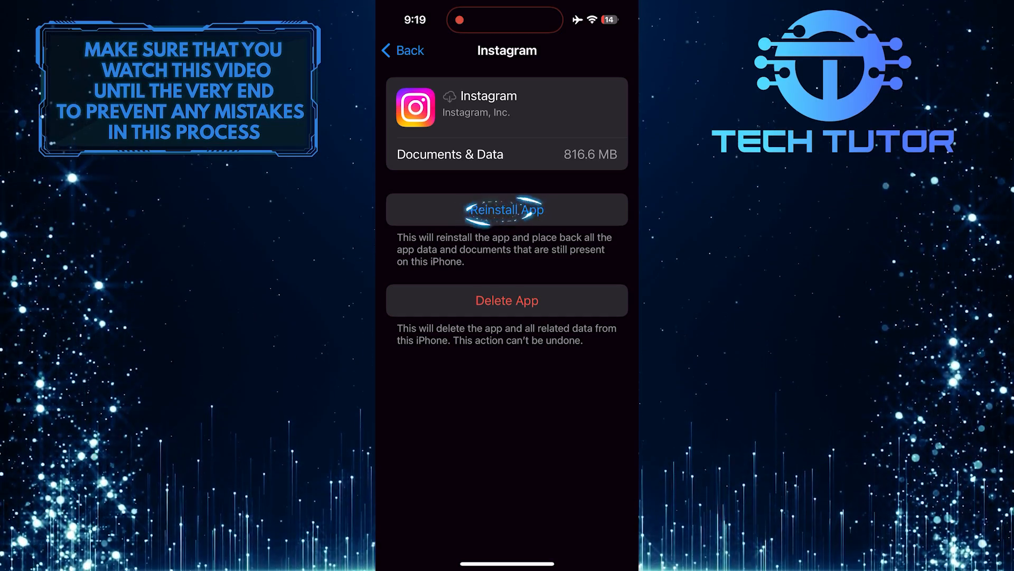
left_click(507, 210)
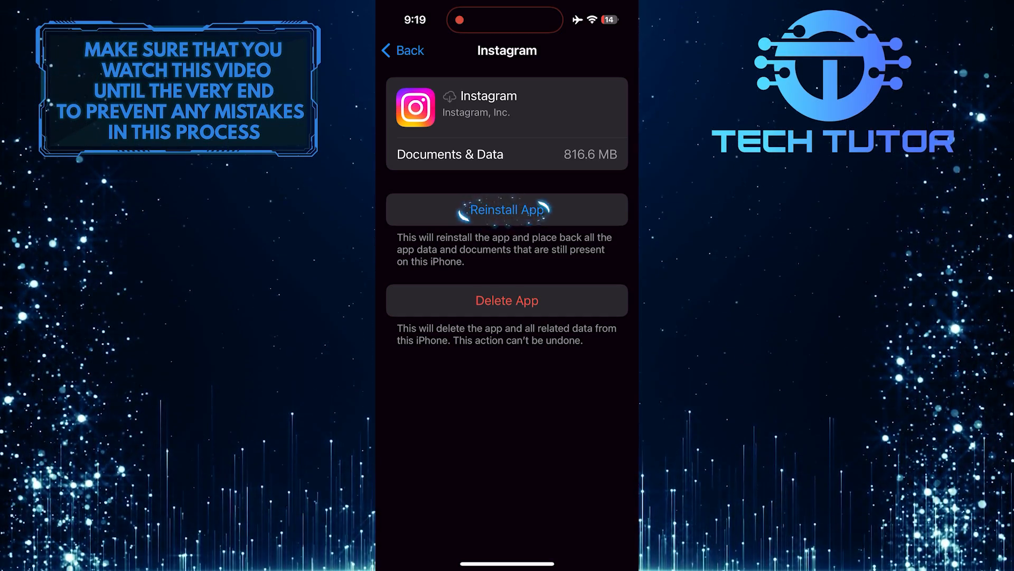
left_click(507, 209)
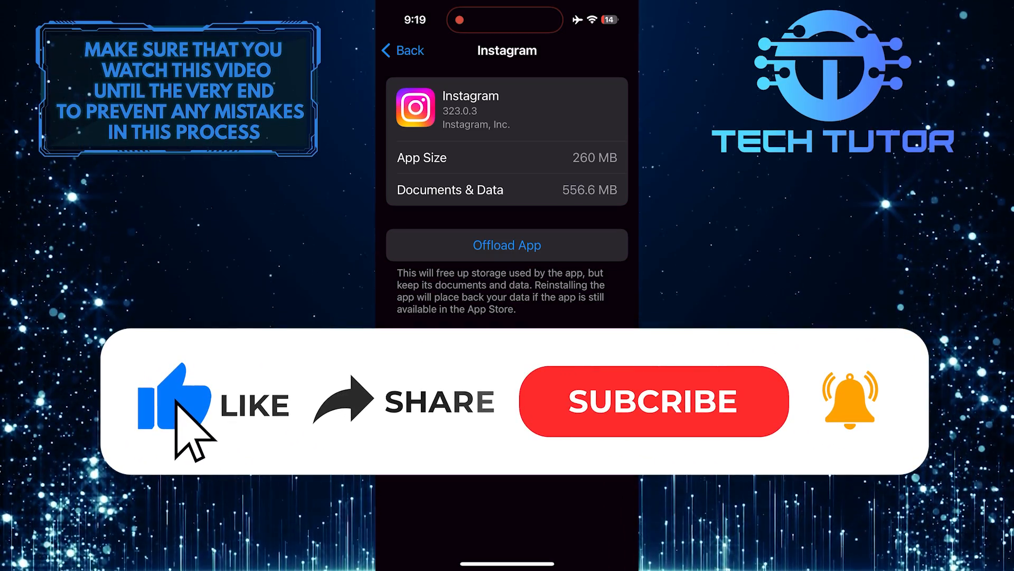
mouse_move(440, 441)
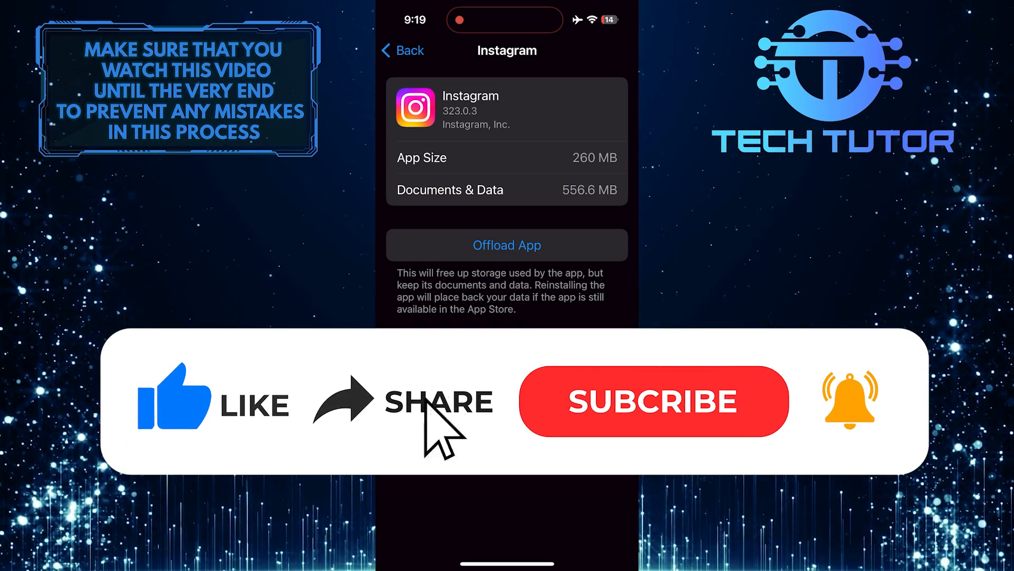
left_click(654, 400)
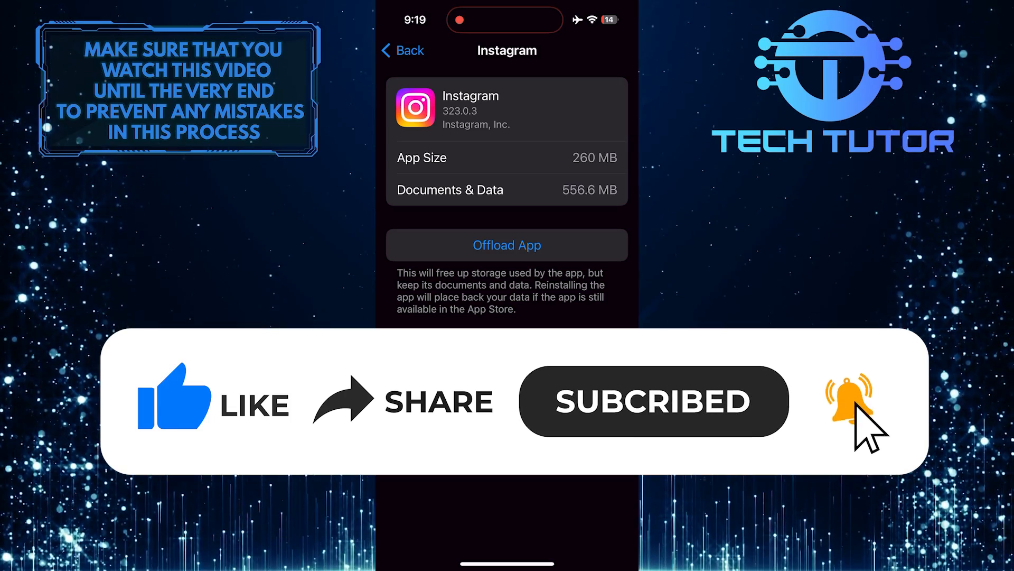